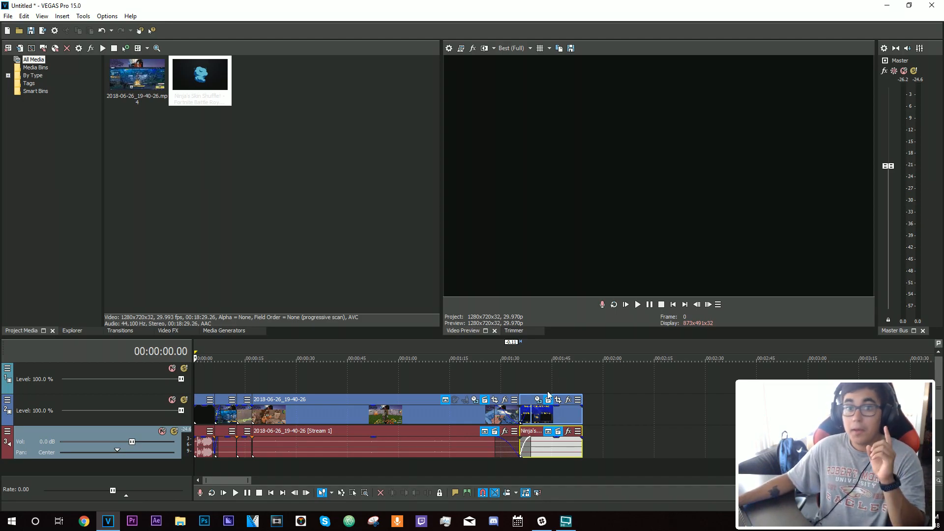
{"action": "mouse_move", "coordinate": [557, 389]}
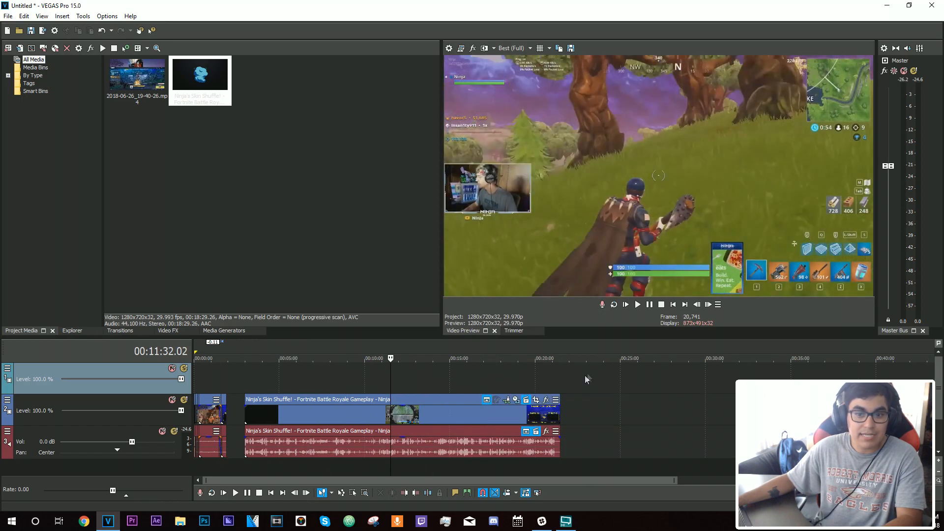
Play the timeline from the Ninja intro through the crossfade into the cut-up gameplay.
{"action": "left_click", "coordinate": [533, 358]}
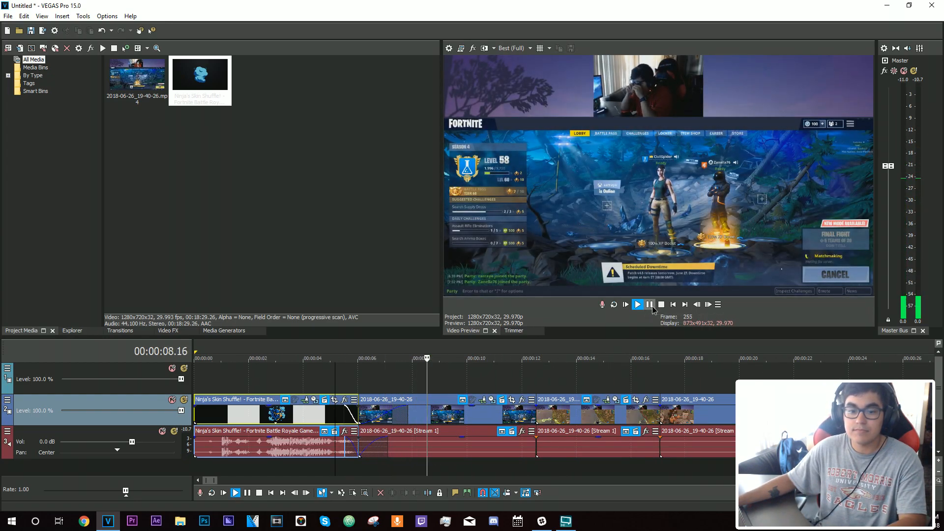
Place the Ninja's Skin Shuffle outro after the last gameplay event and crossfade into it.
{"action": "left_click", "coordinate": [328, 358]}
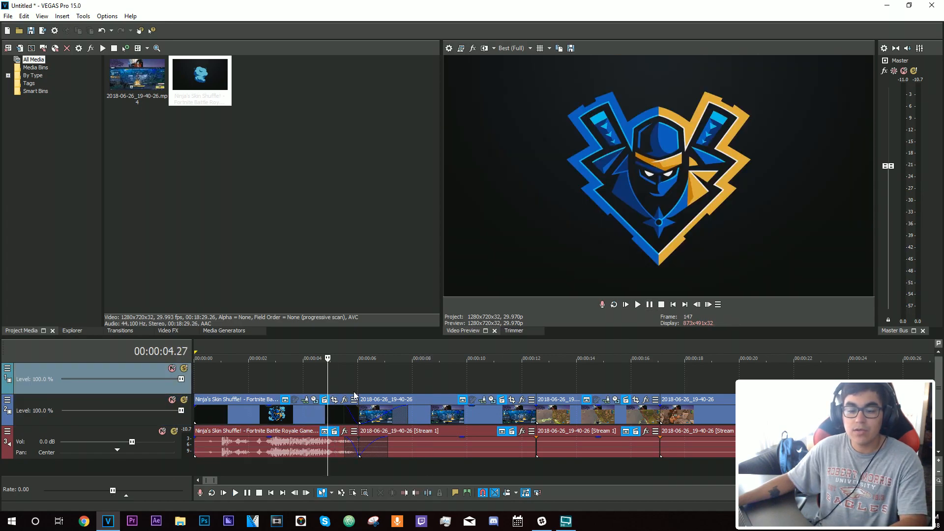
{"action": "left_click", "coordinate": [637, 304]}
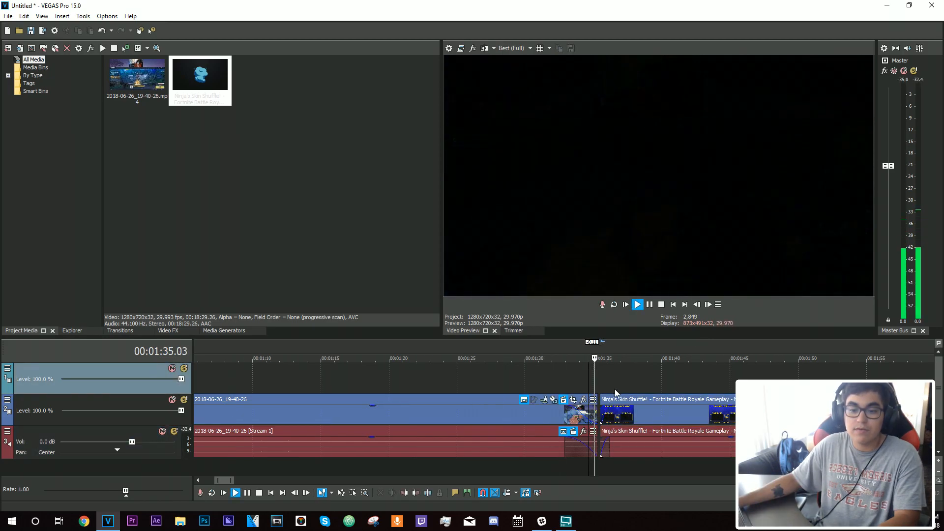
Trim the outro to start at the Thanks for Watching screen and preview the crossfade.
{"action": "left_click", "coordinate": [637, 304]}
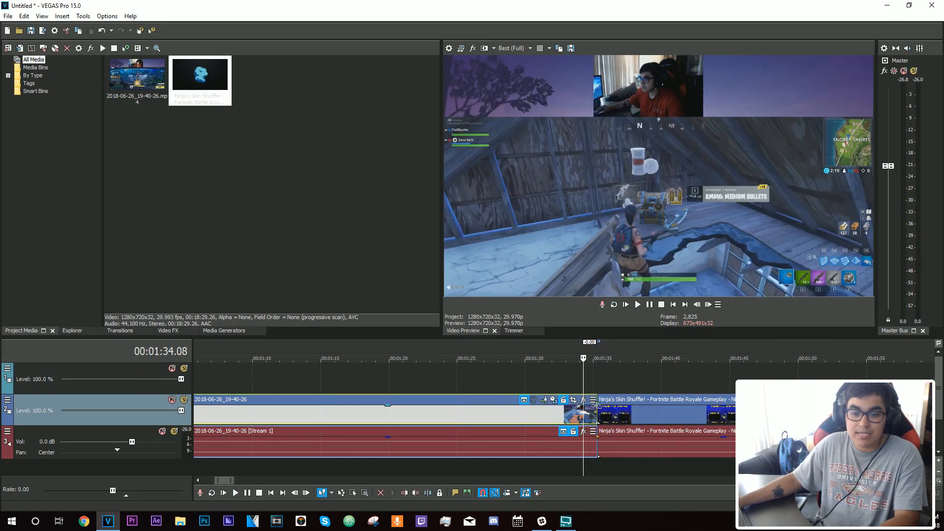
{"action": "mouse_move", "coordinate": [583, 437]}
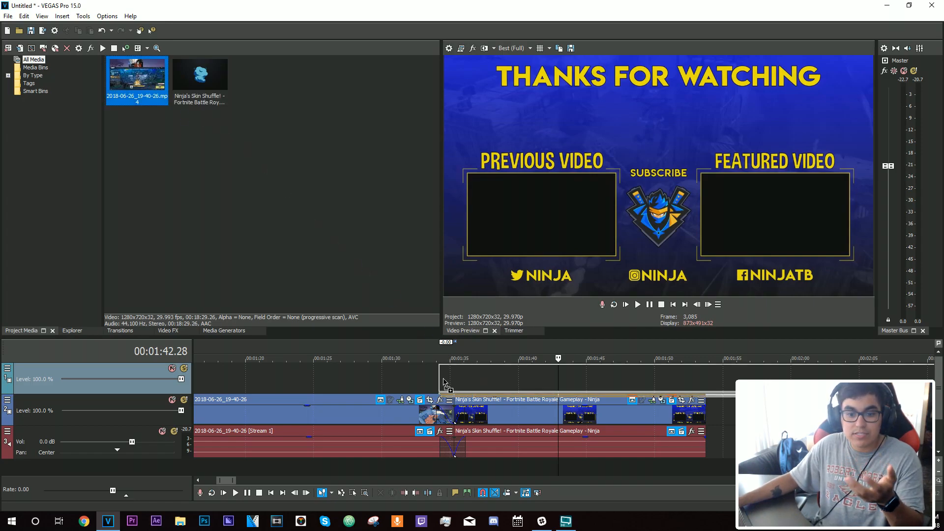
Overlay a gameplay clip on the top track and shrink it into the Featured Video box.
{"action": "left_click", "coordinate": [199, 74]}
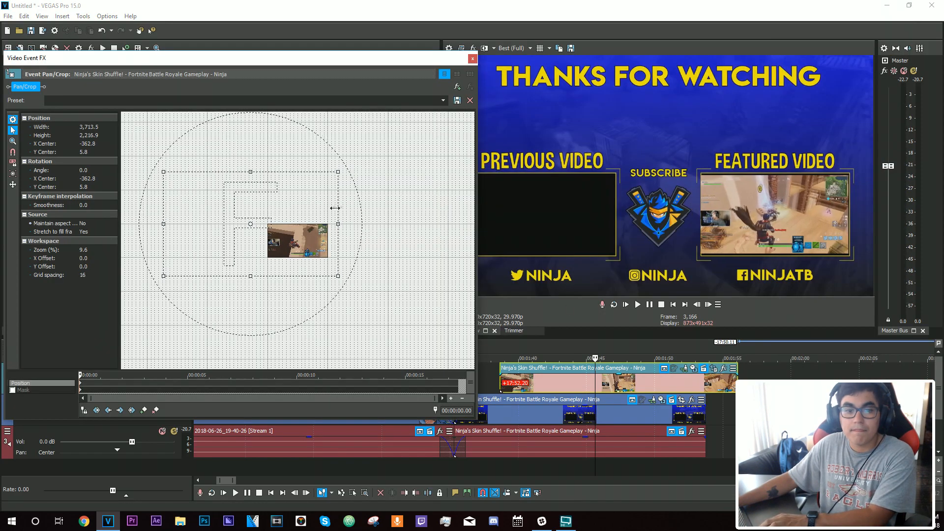
Widen the overlaid clip in Pan/Crop to fill the Featured Video box, then close the editor.
{"action": "left_click_drag", "start_coordinate": [337, 223], "coordinate": [321, 207]}
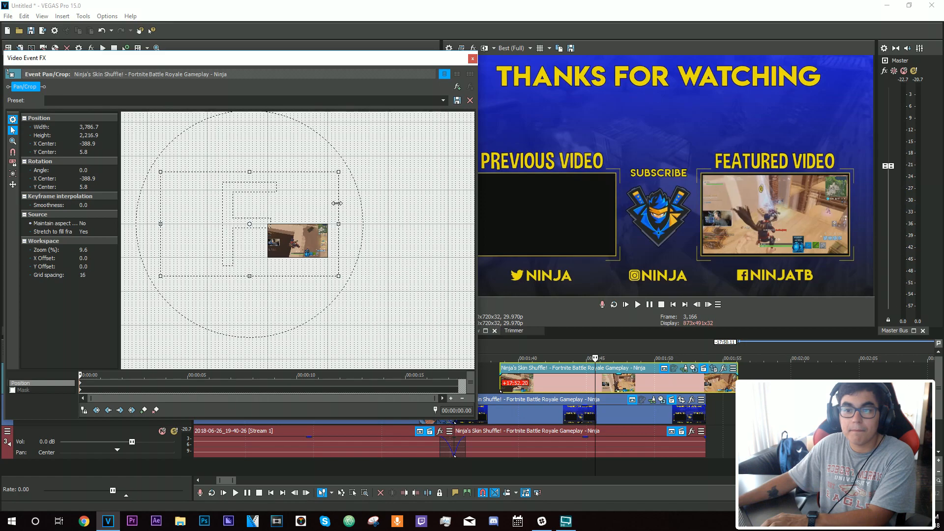
{"action": "mouse_move", "coordinate": [473, 59]}
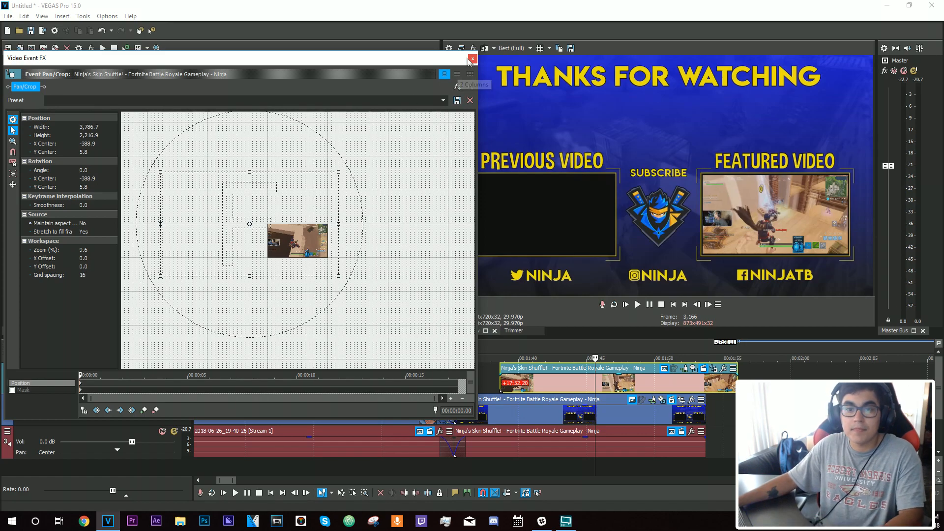
{"action": "left_click", "coordinate": [472, 59]}
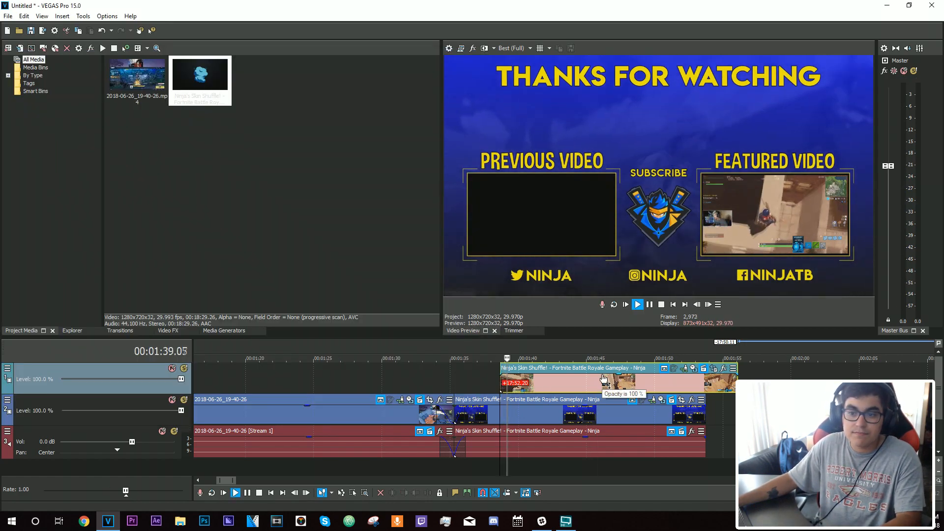